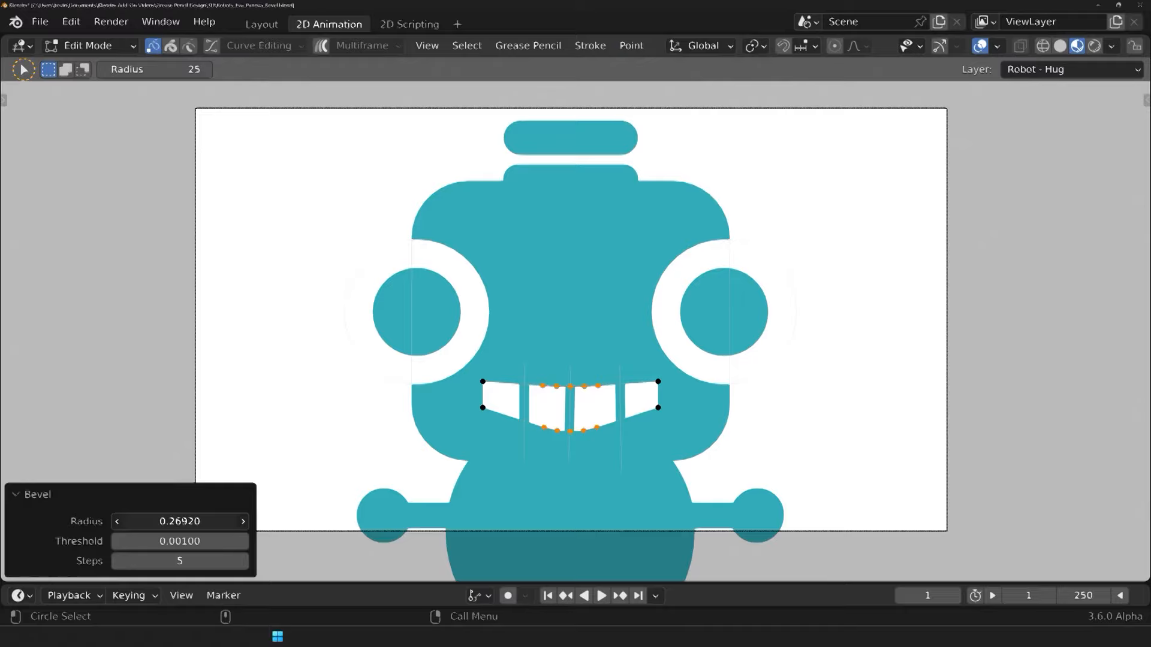
# Switch into Edit Mode to work on the robot's teeth stroke points
pyautogui.press('Tab')
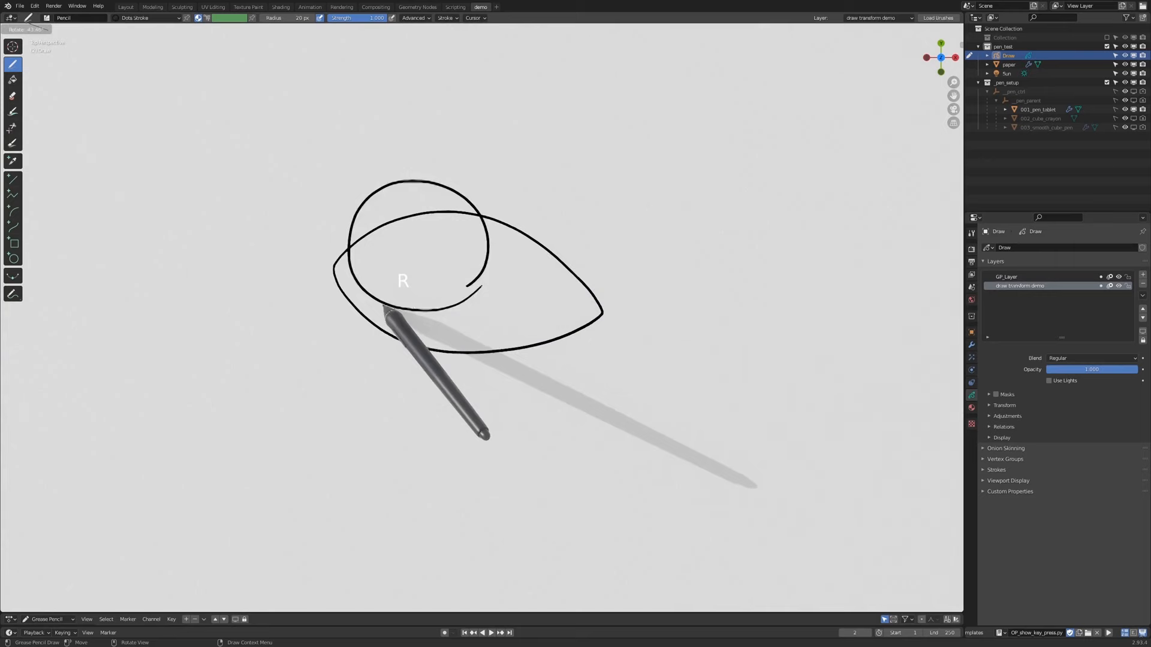
# Set the Drawing Plane to Top (X-Y) so arrow strokes lie flat on the grid
pyautogui.click(481, 29)
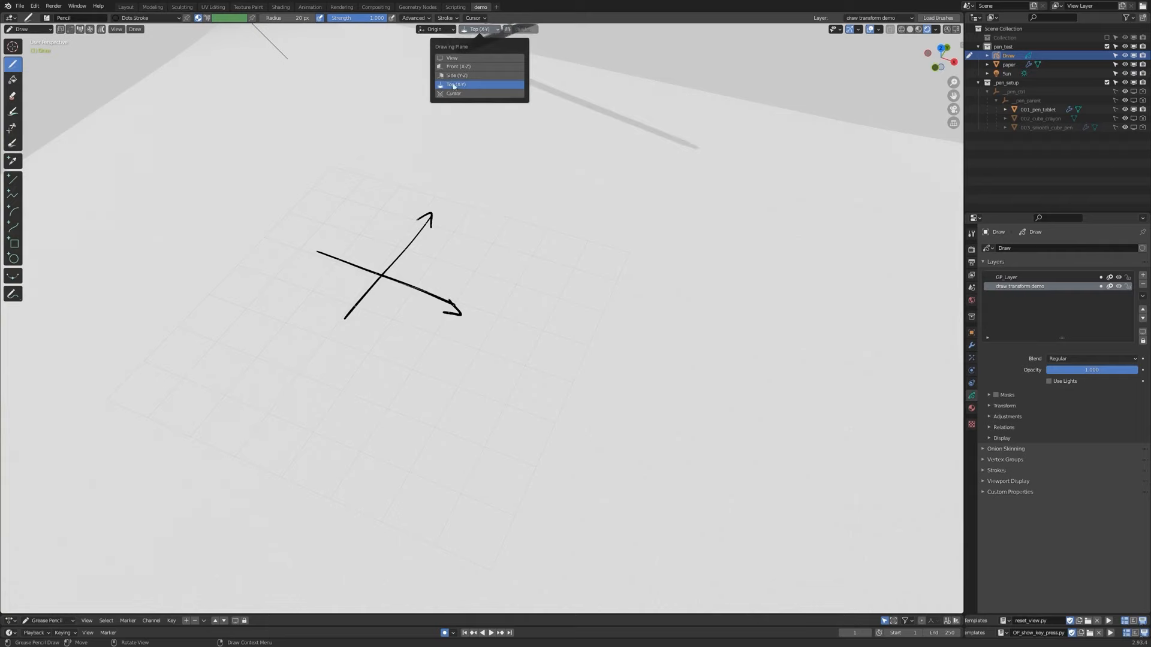
pyautogui.click(455, 83)
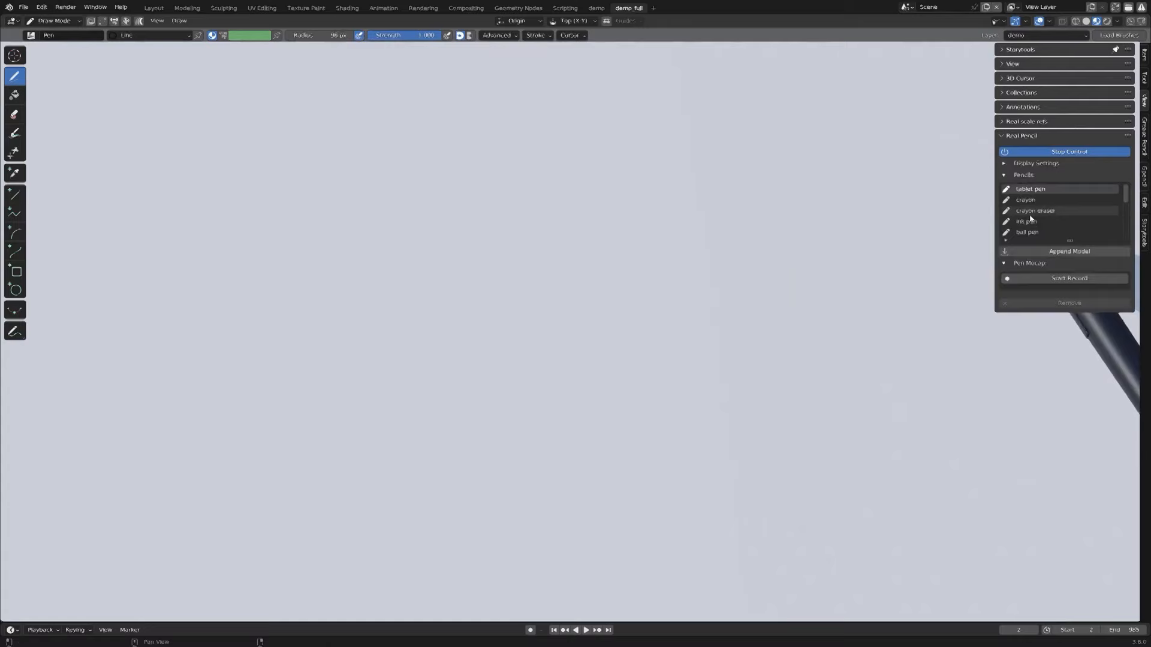
# Start Real Pencil control from the sidebar to reveal its pencil model list
pyautogui.click(1069, 277)
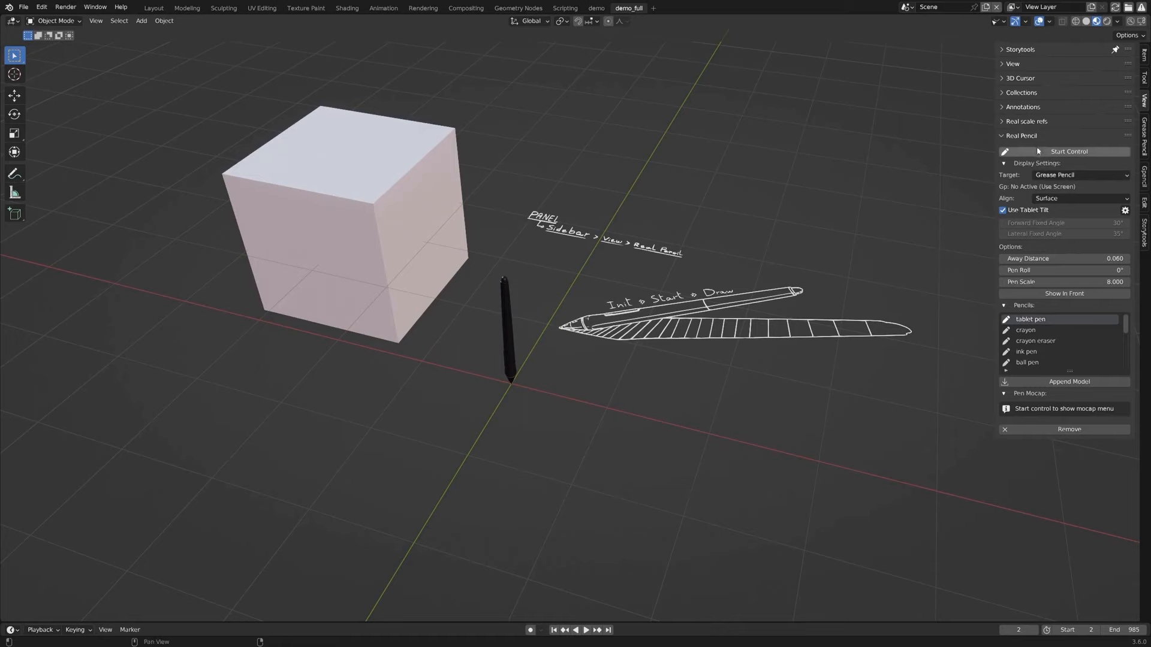
# Expand the Real Pencil panel to show Display Settings, Options and the Pencils list
pyautogui.click(1068, 151)
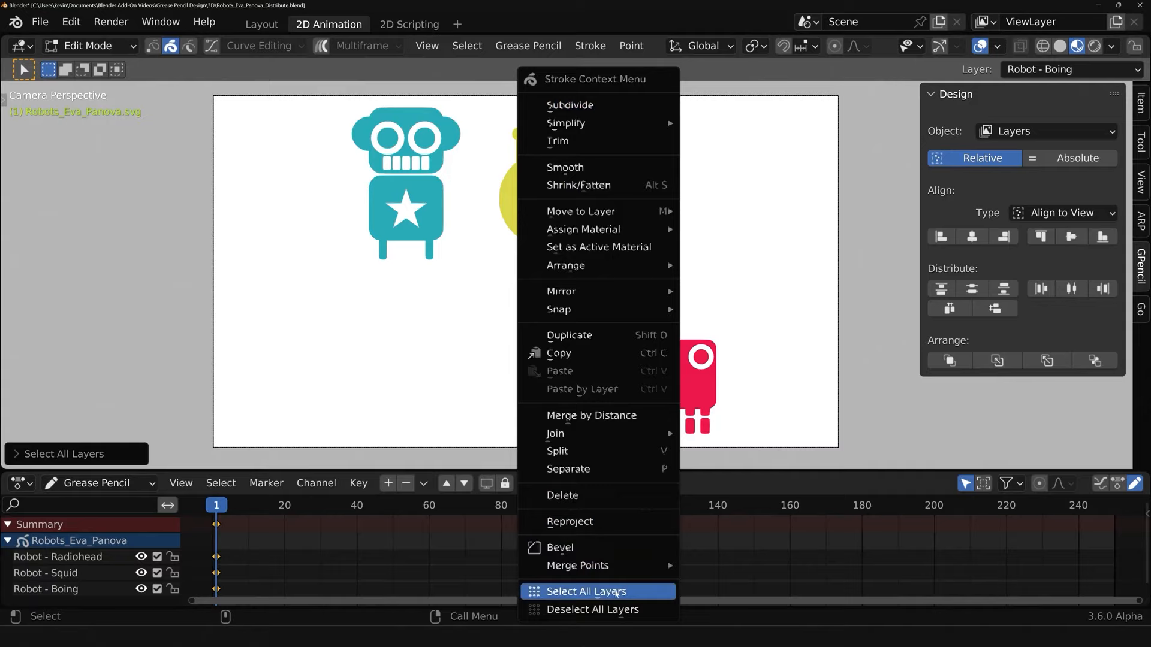
# Choose Select All Layers from the Stroke Context Menu to select every robot layer's strokes
pyautogui.click(585, 591)
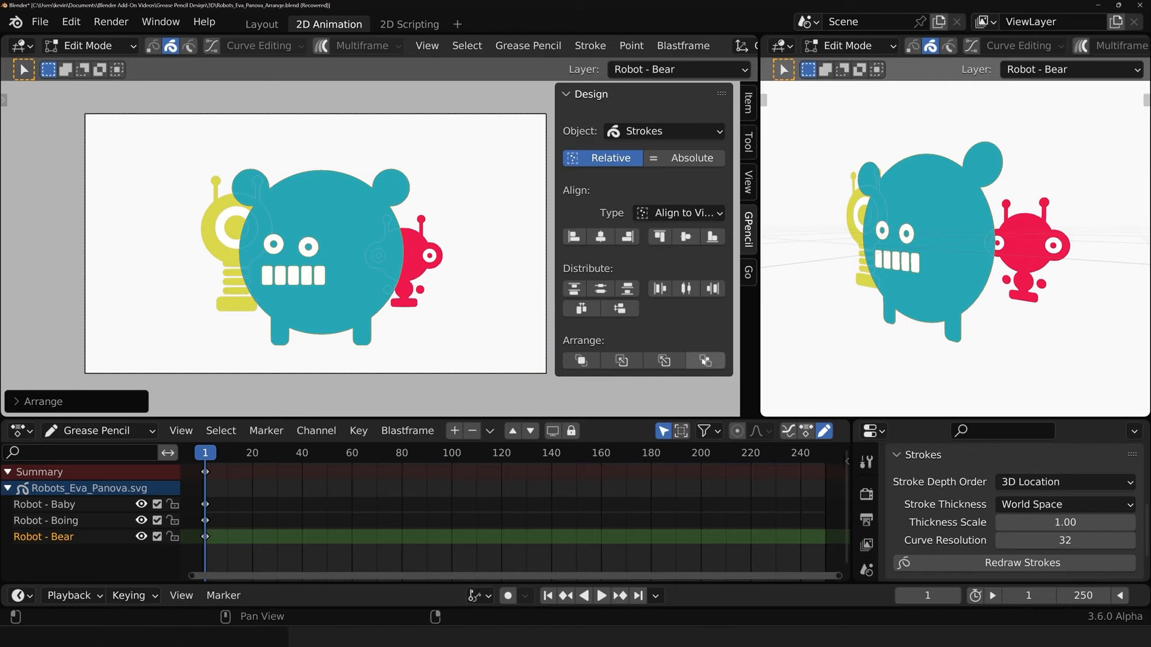
# Merge the selected points via the Point menu's Merge command
pyautogui.click(629, 46)
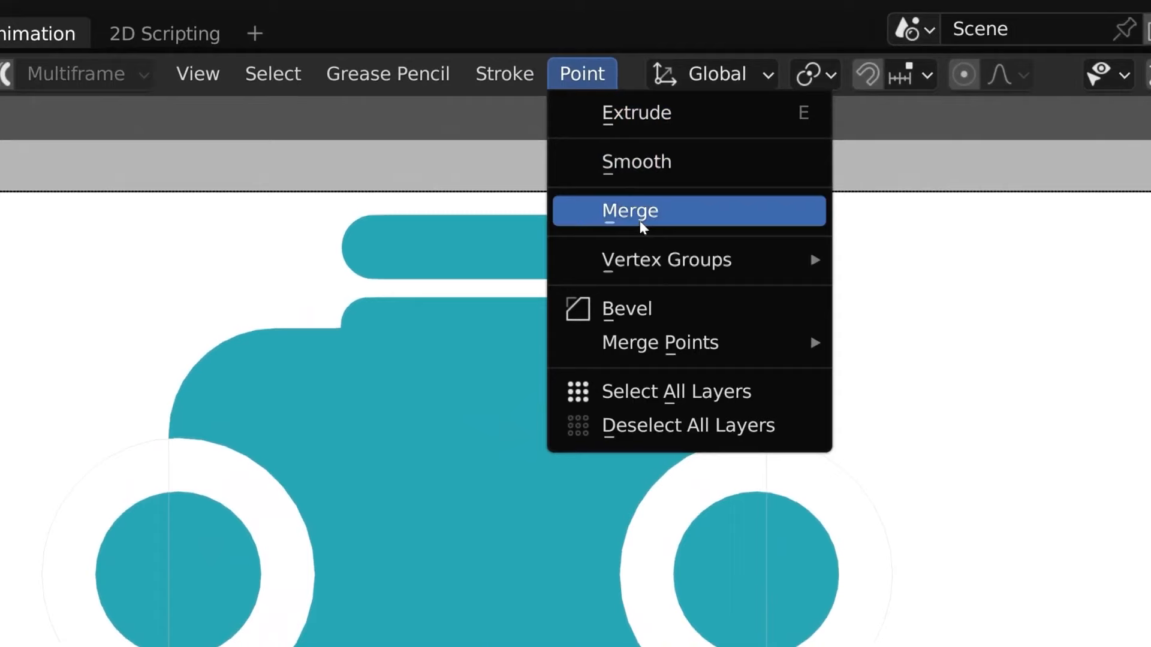
pyautogui.click(629, 211)
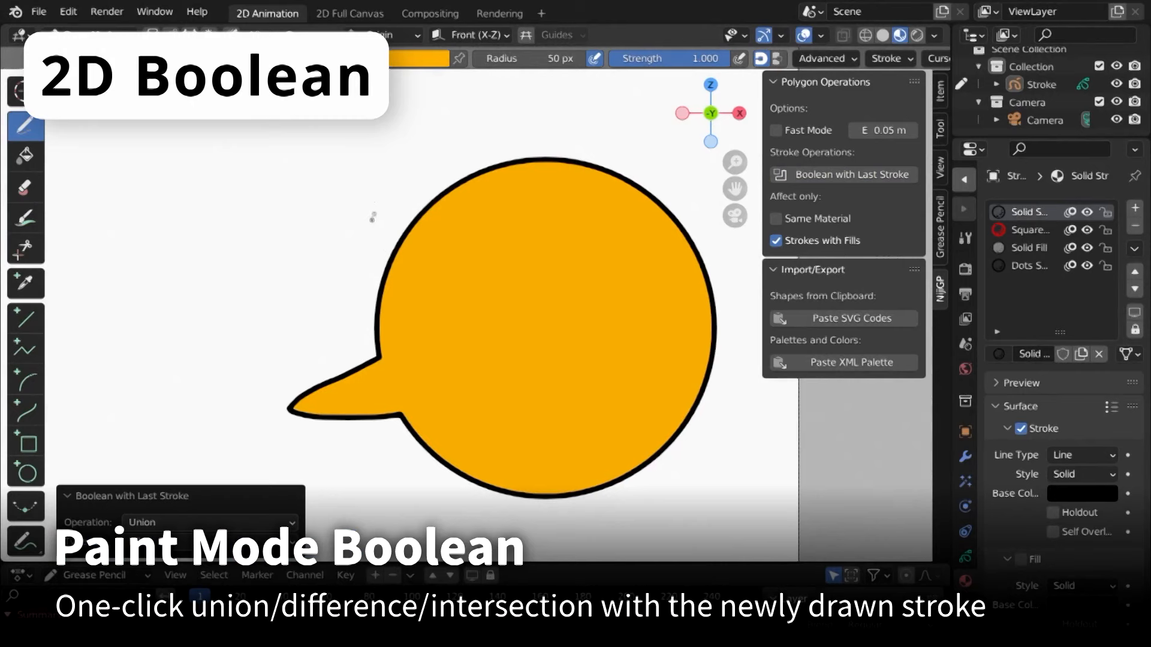
# Apply Boolean with Last Stroke to cut the bubble along the overlapping stroke
pyautogui.click(849, 175)
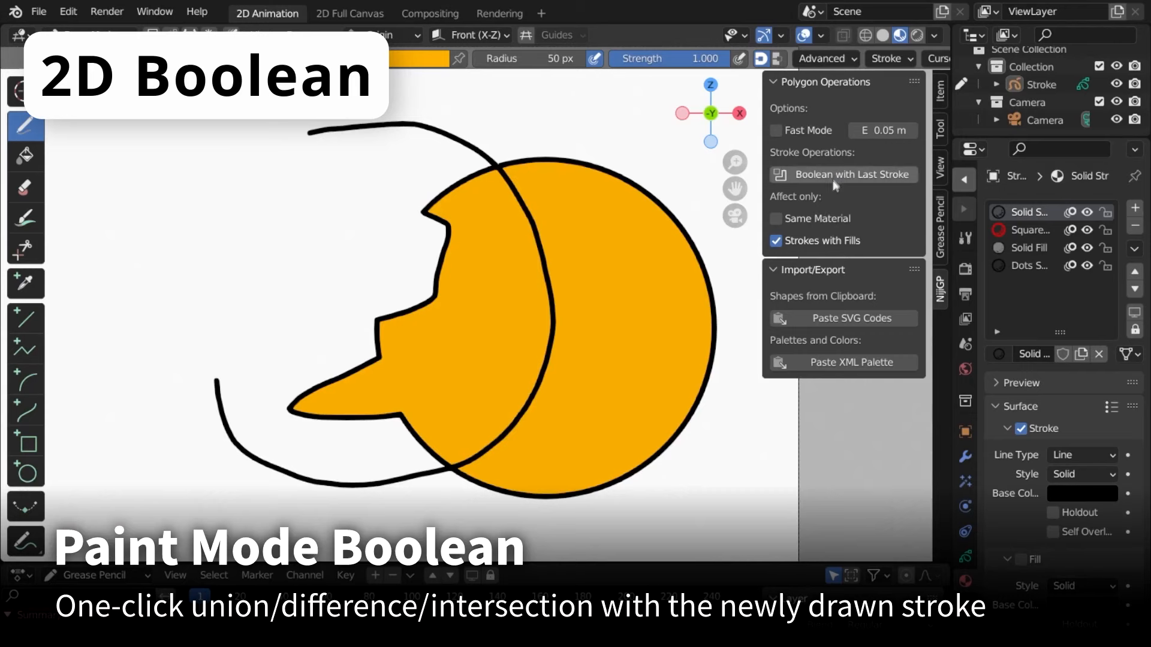